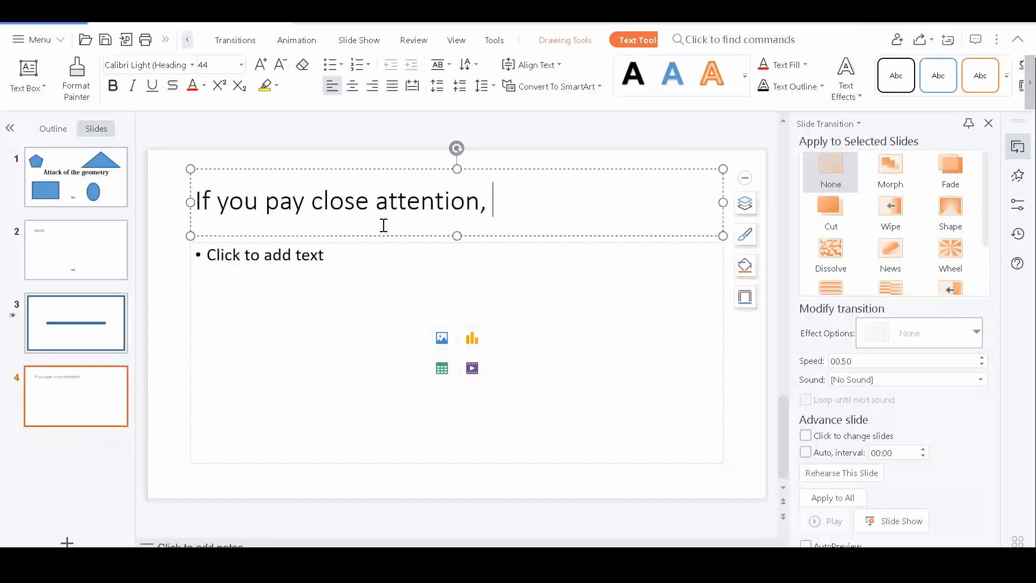
Complete the slide 4 title with 'the shapes passes through you when you are standing still'
text(the shapes passes through you when you are standing still)
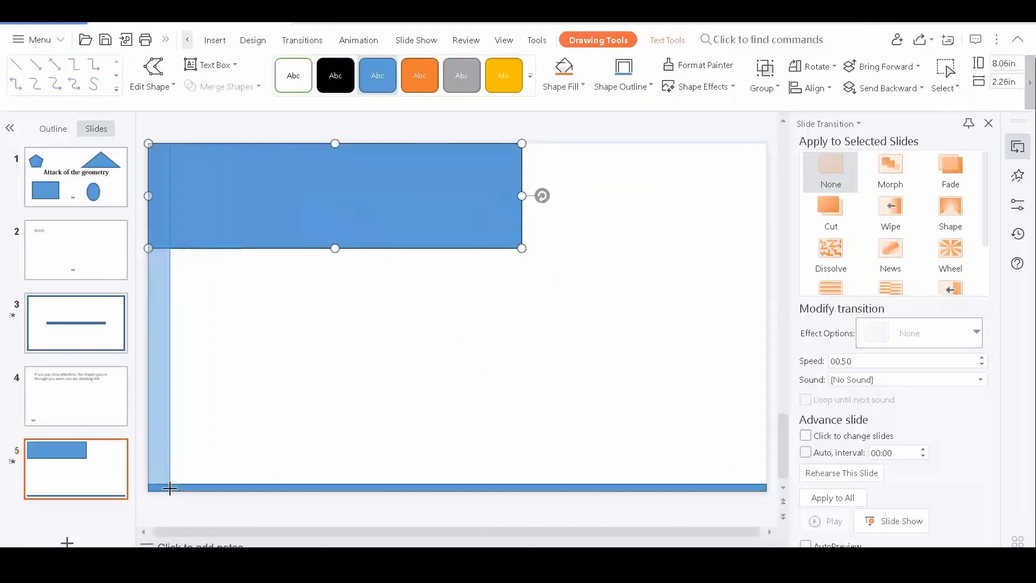
Add the remaining blue wall rectangles and the green goal circle to the slide 5 maze
click(386, 40)
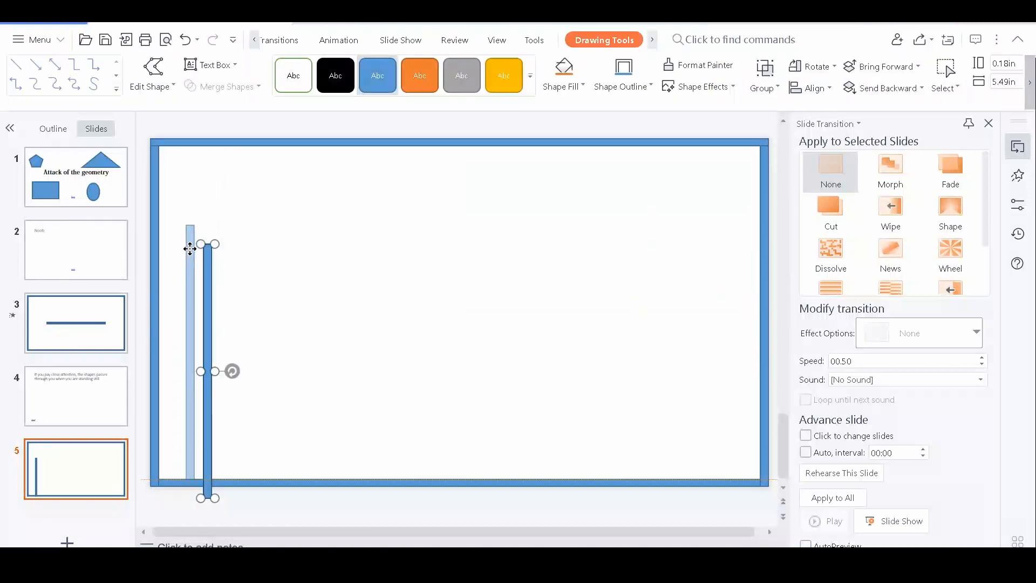
click(75, 396)
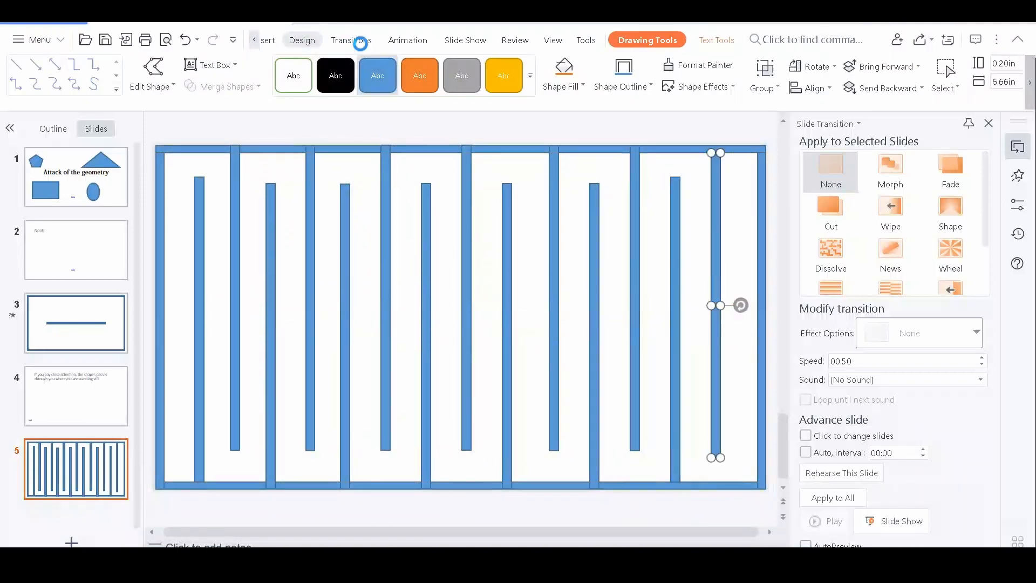
click(460, 40)
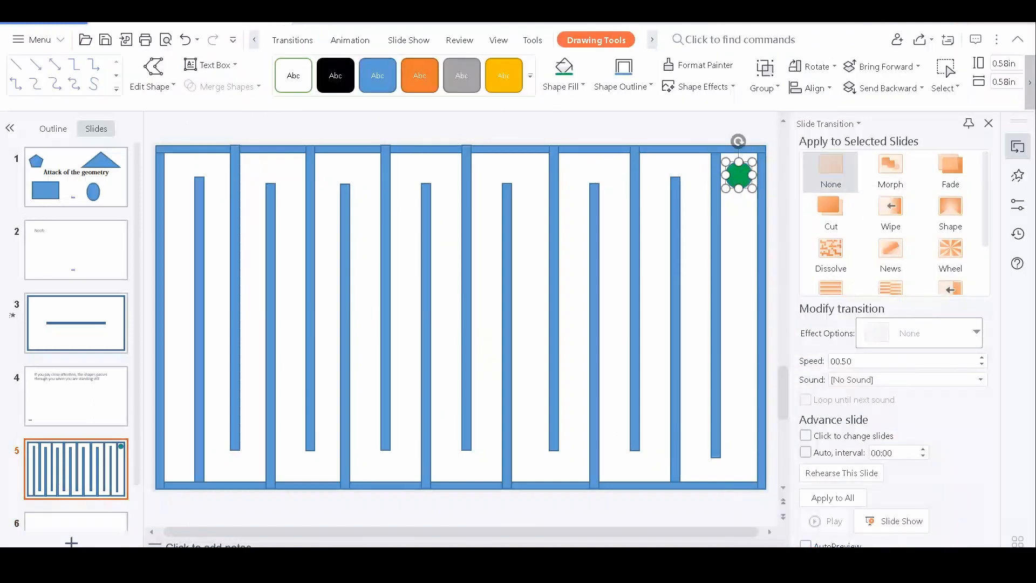
Give the top bar the Down animation and show the slide's animation list
click(369, 40)
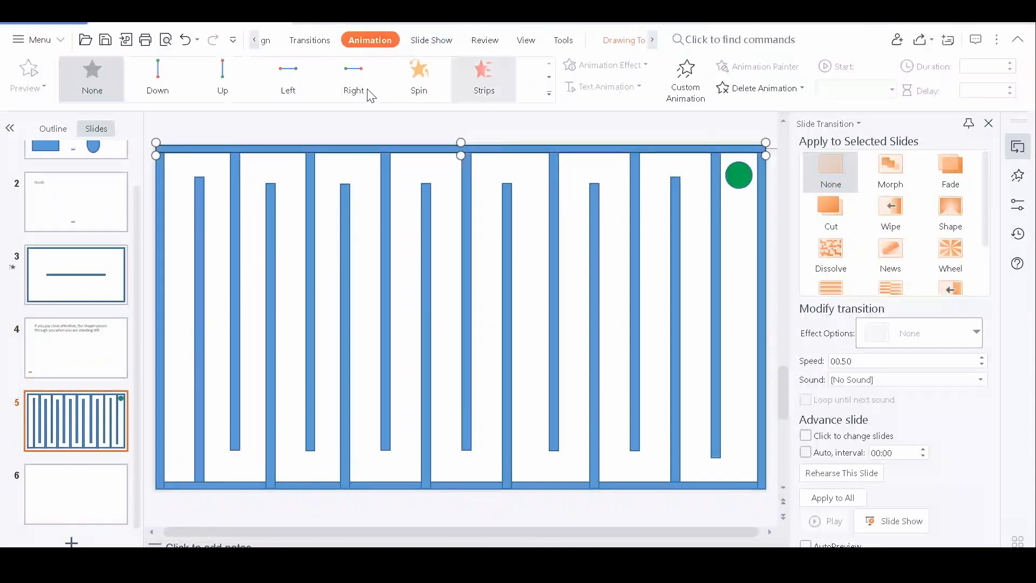
click(157, 76)
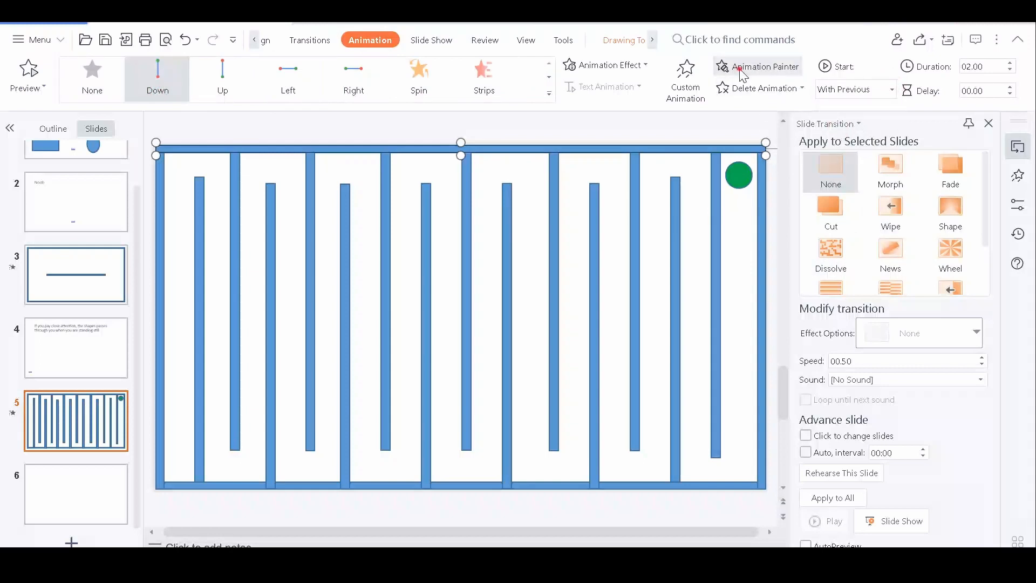
mouse_move(830, 215)
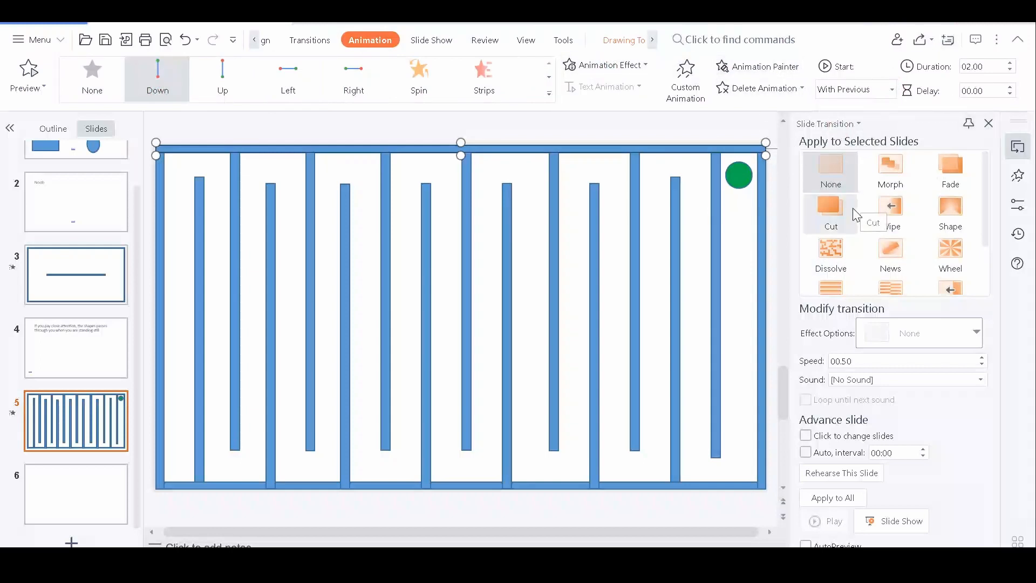
click(685, 79)
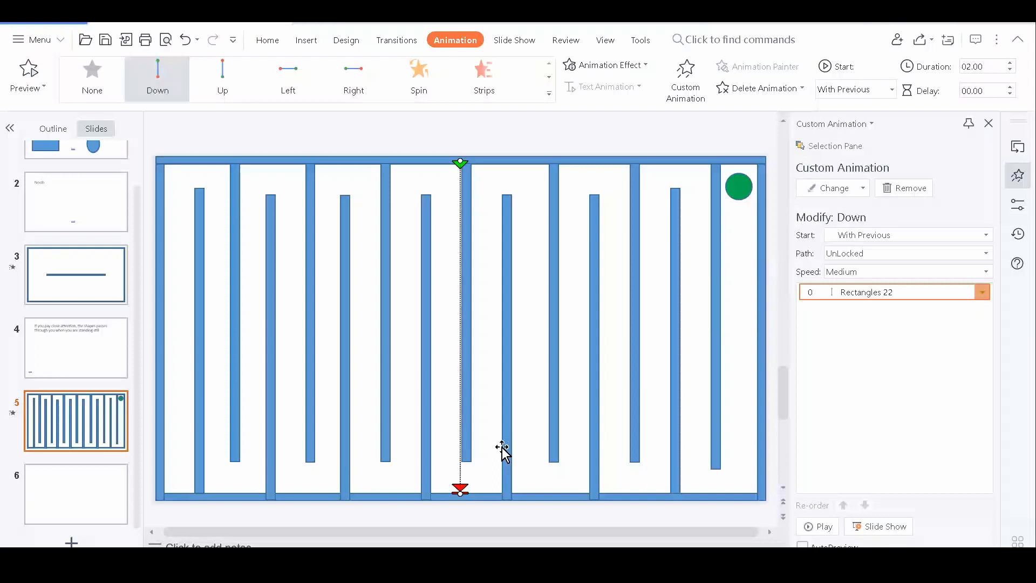
Set the bar's Down animation timing to repeat Until End of Slide
click(981, 310)
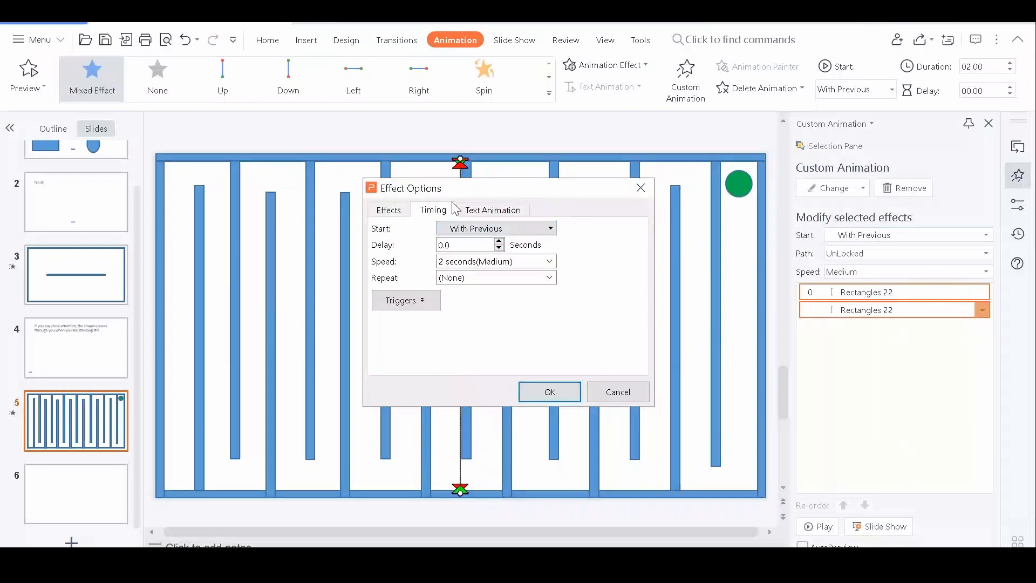
click(547, 278)
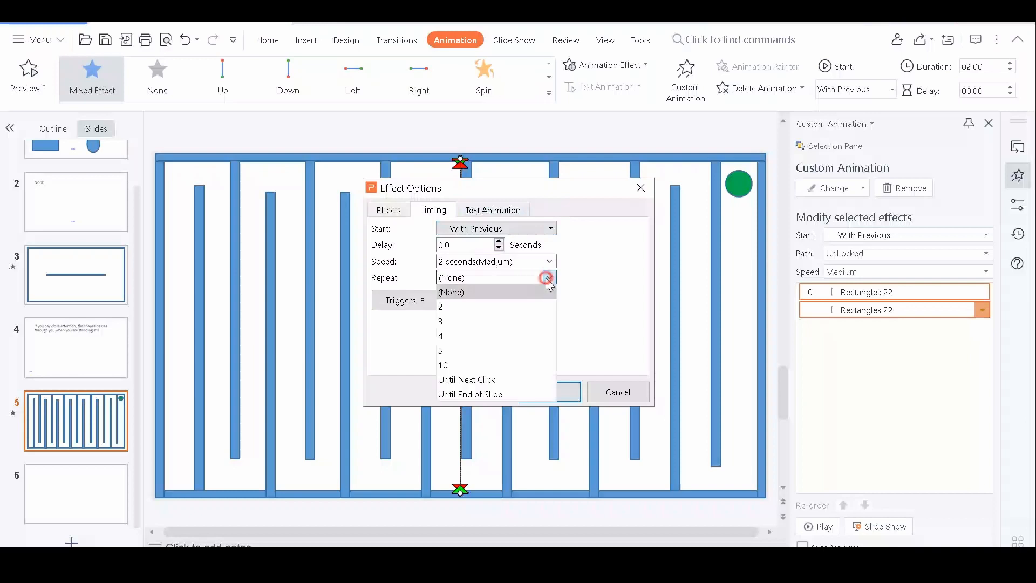
click(470, 394)
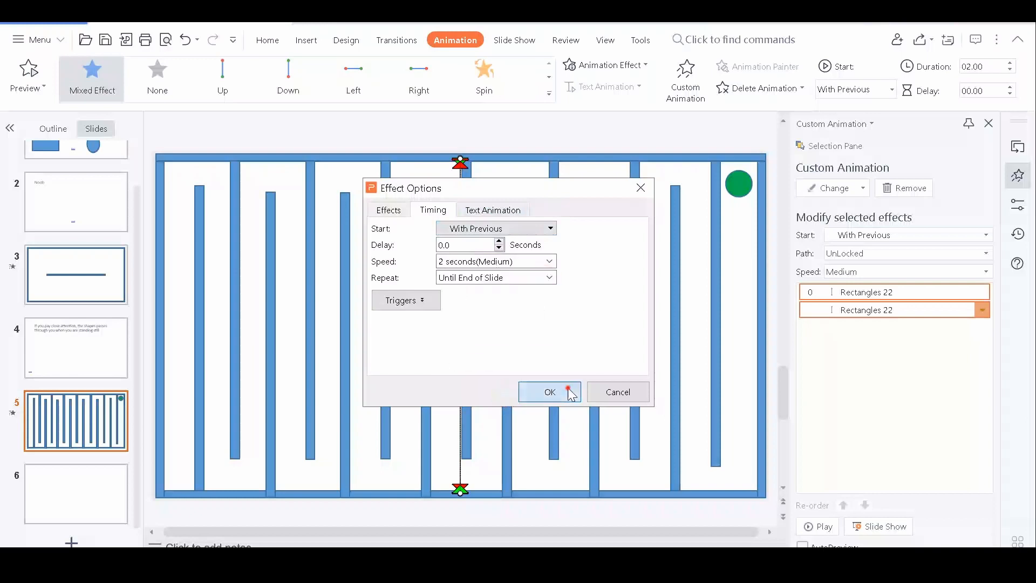
click(550, 391)
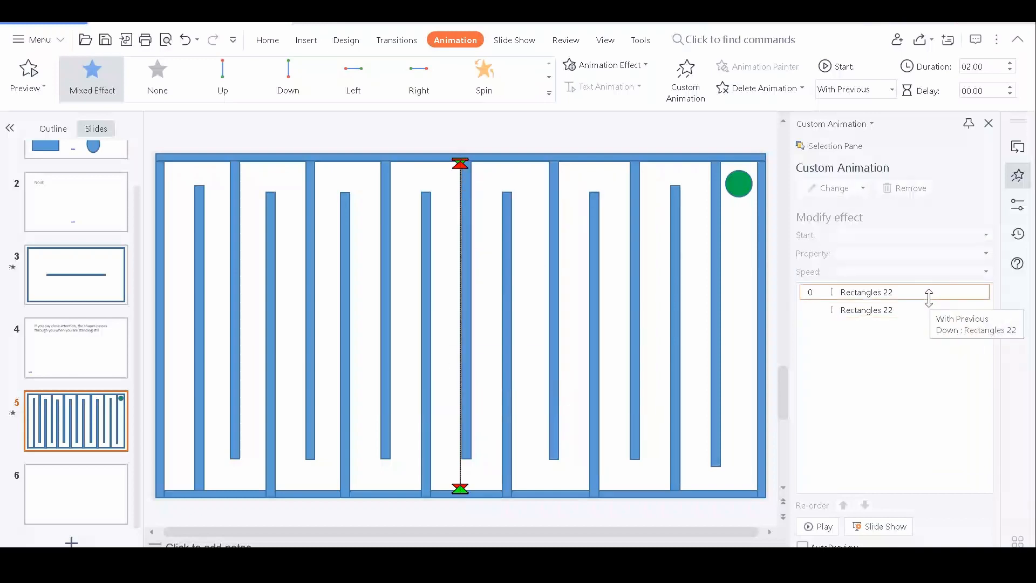
Duplicate the maze slide as a new level and give its left bar the Right animation
click(165, 331)
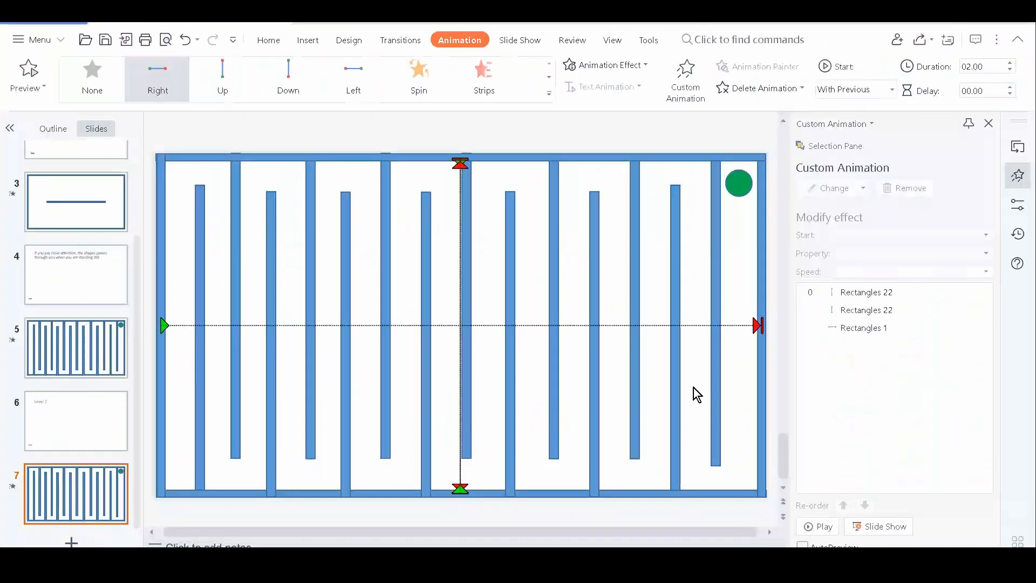
Adjust the rightward sweep's speed and set a wall's Action Settings to trigger on mouse hover
click(863, 327)
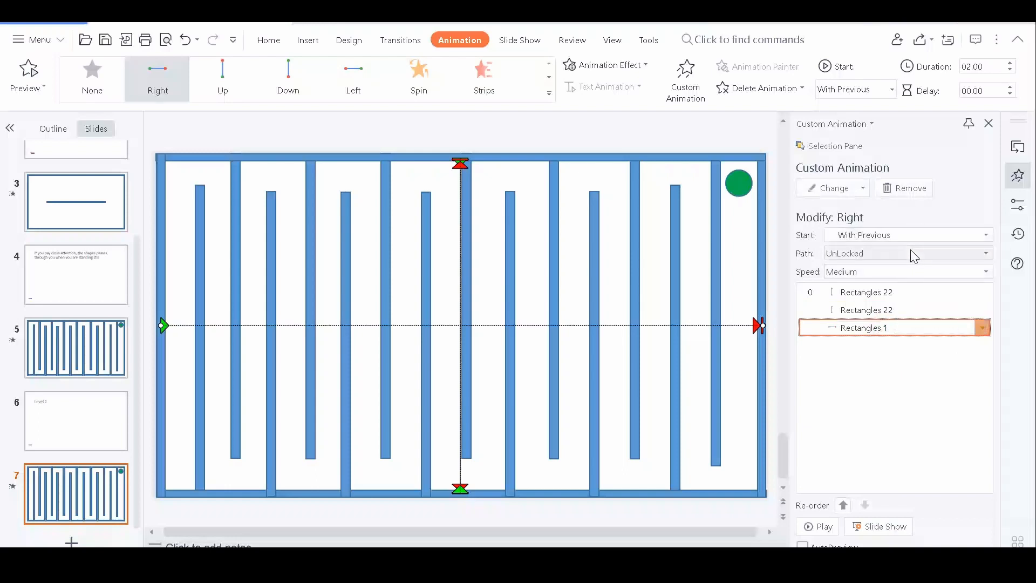
click(982, 271)
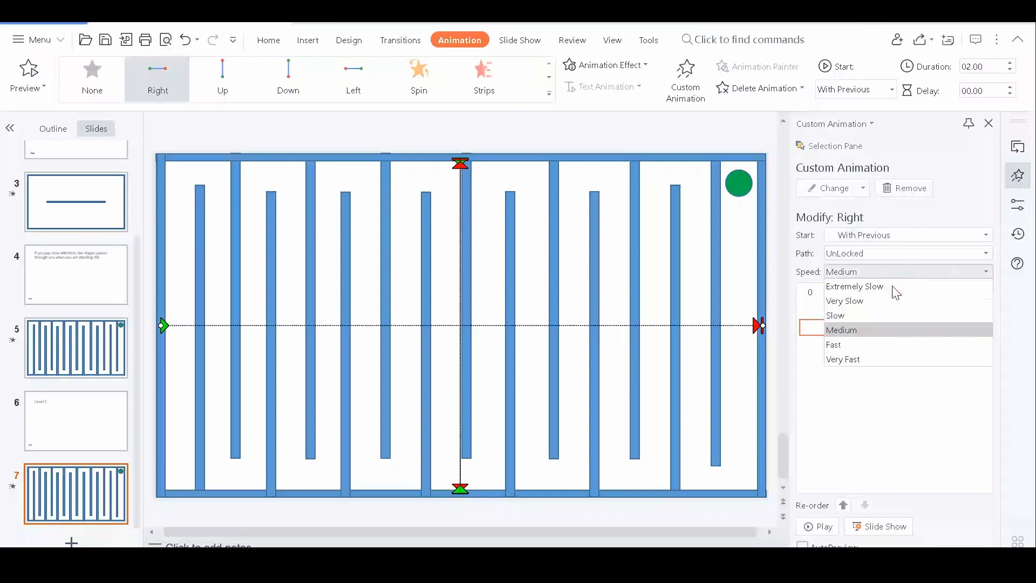
right_click(458, 324)
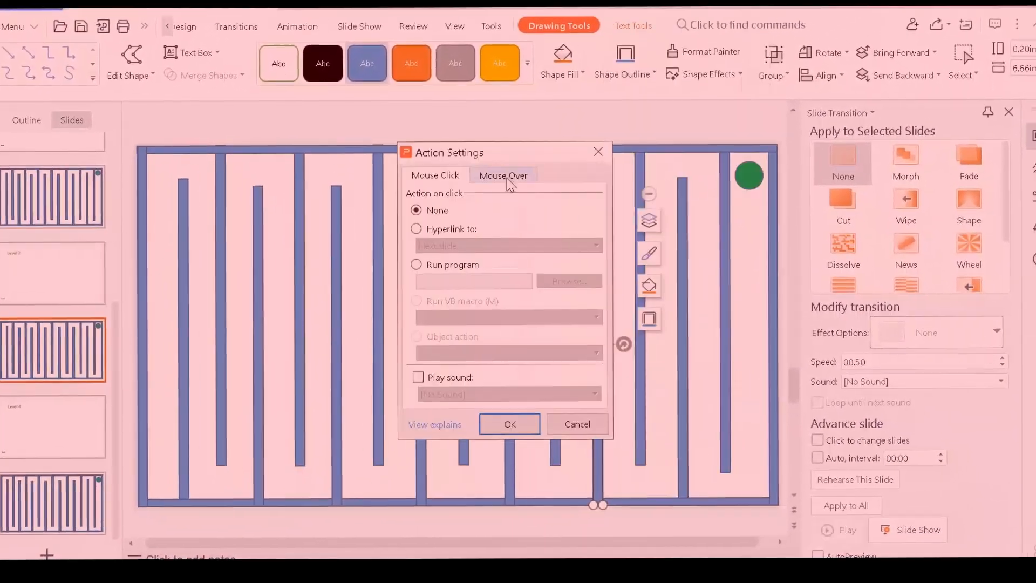
click(503, 174)
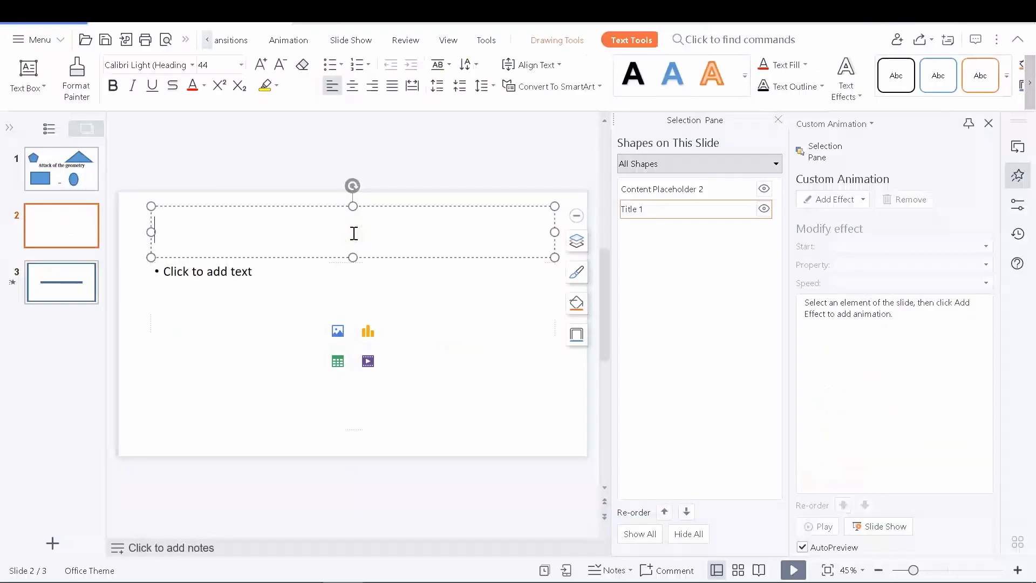
Title slide 2 of the three-slide presentation 'Noob'
text(Noob)
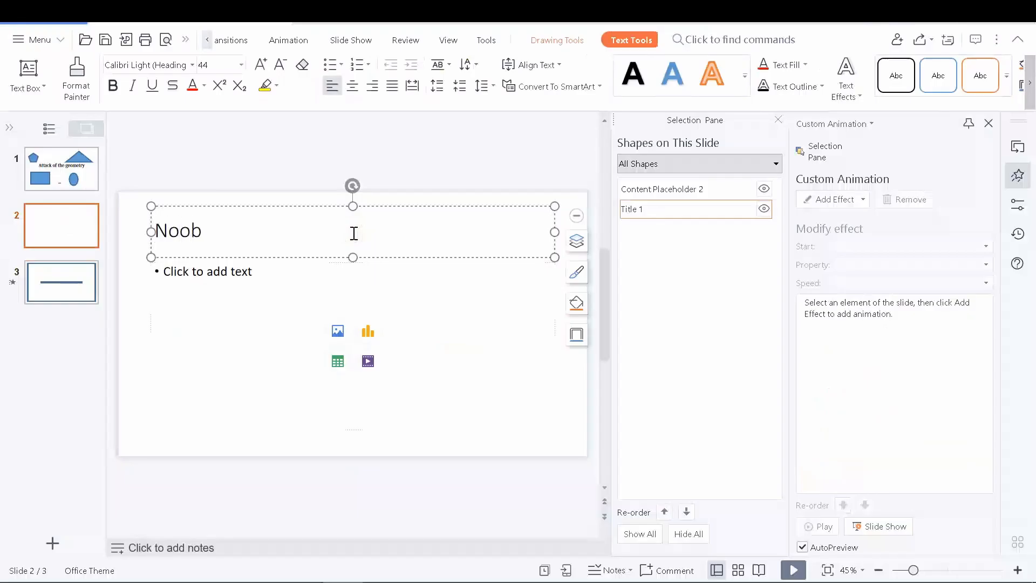